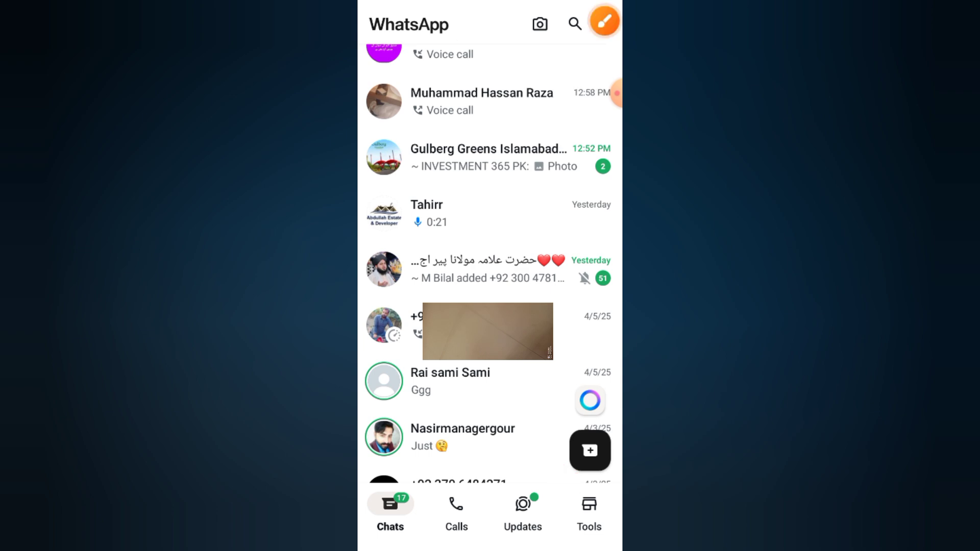
# - Show the business tools list down to the Organize your chats section
pyautogui.click(588, 512)
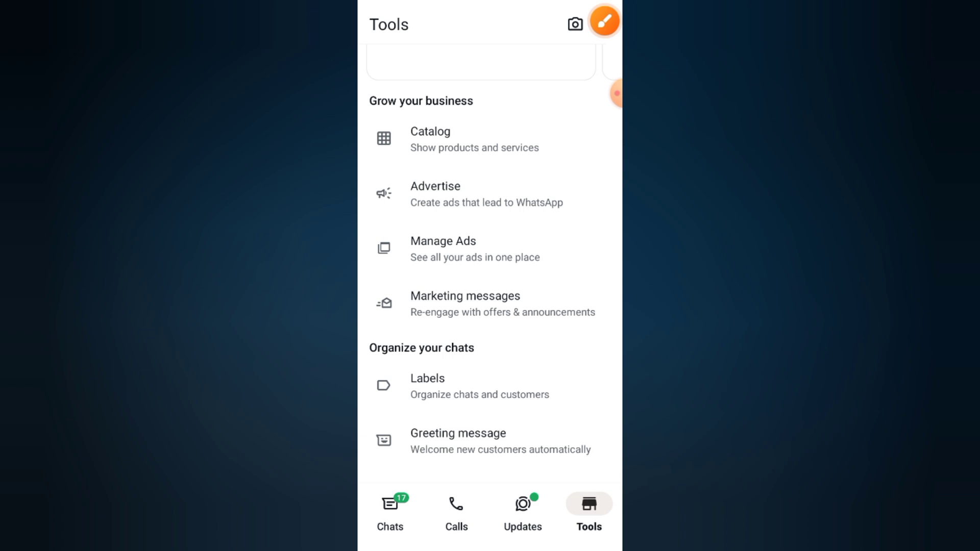
pyautogui.scroll(-3)
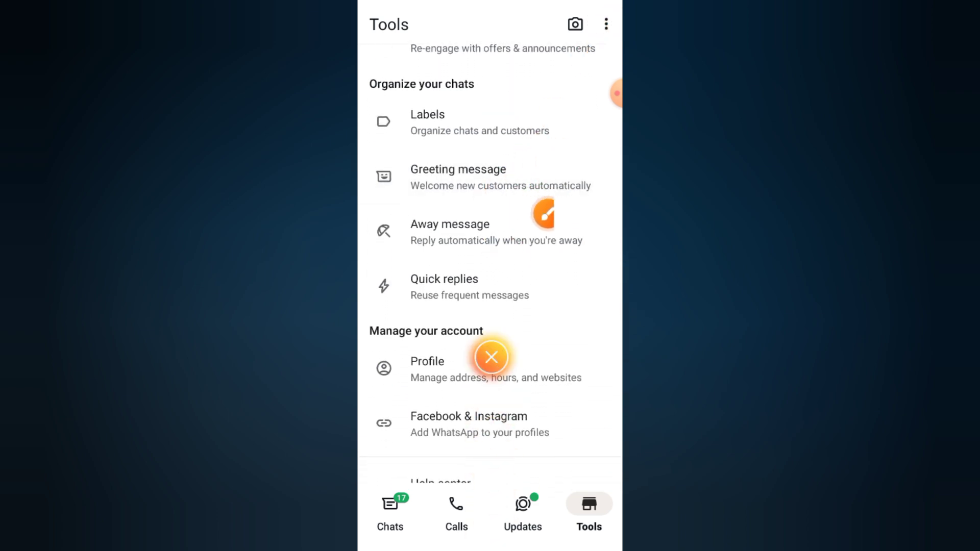
# - Switch on Send away message in the Away message settings
pyautogui.click(449, 232)
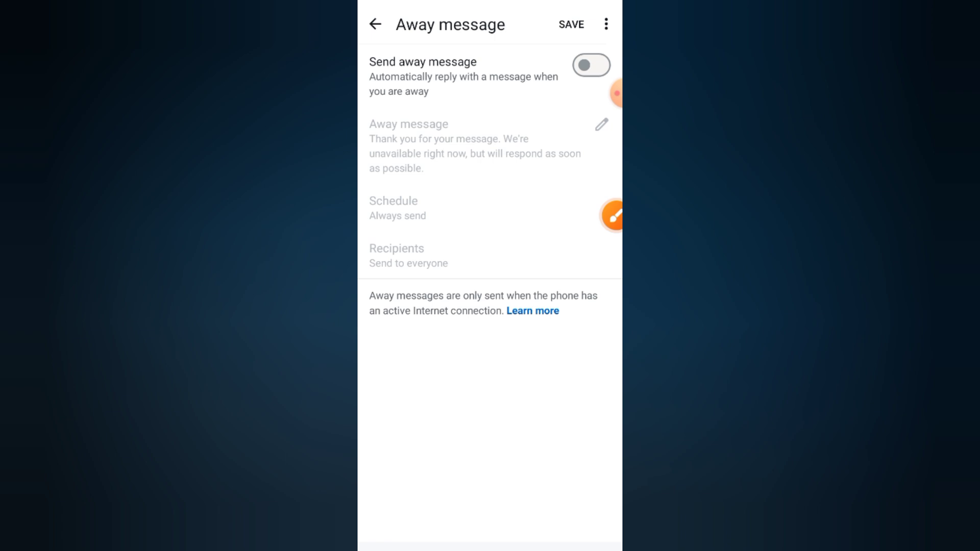
pyautogui.click(374, 25)
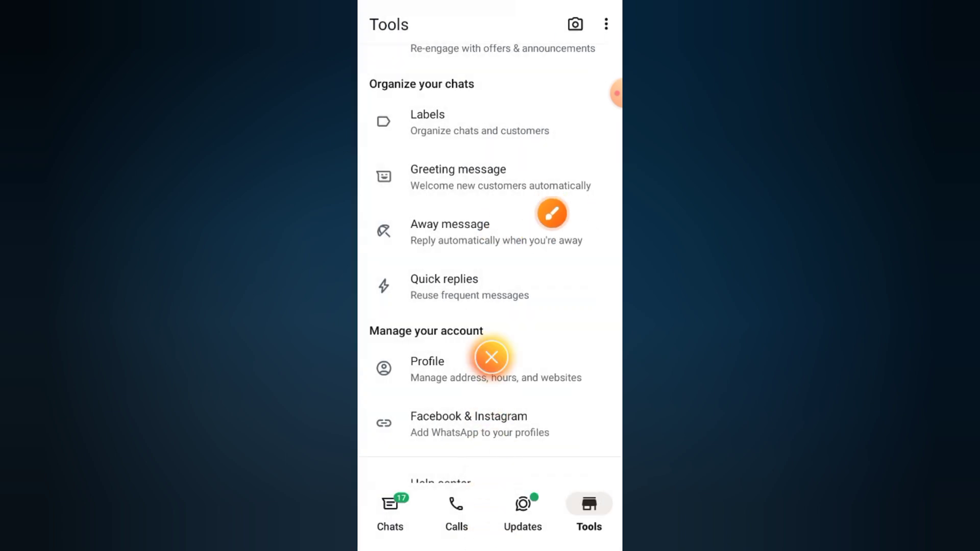
pyautogui.click(449, 224)
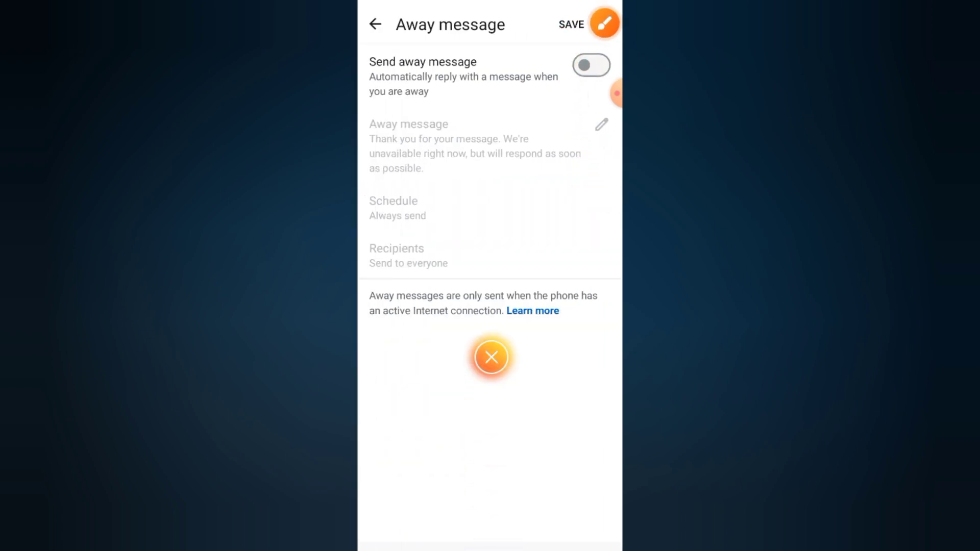
pyautogui.click(590, 65)
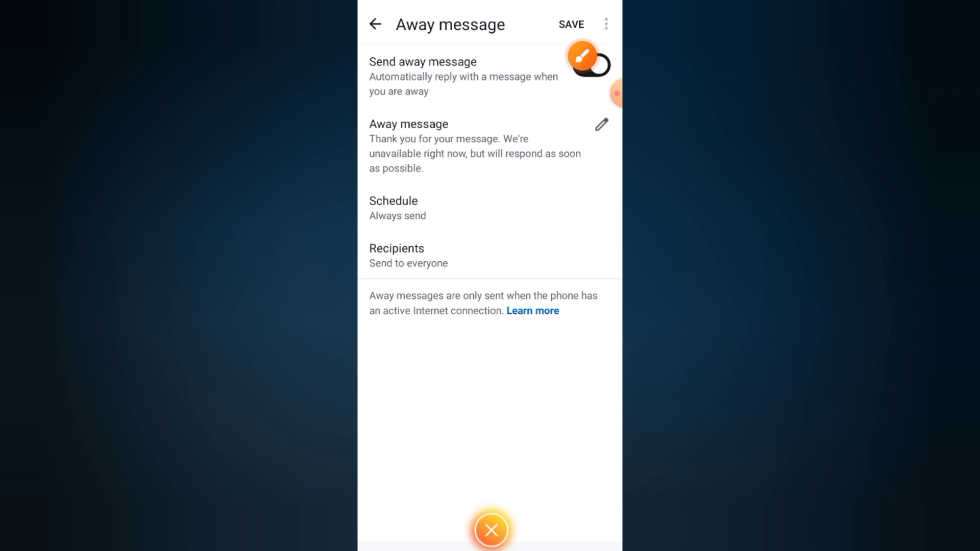
# - Set the away message to "Hi! Thanks for contacting us. We're currently away but will get back to you shortly."
pyautogui.click(591, 62)
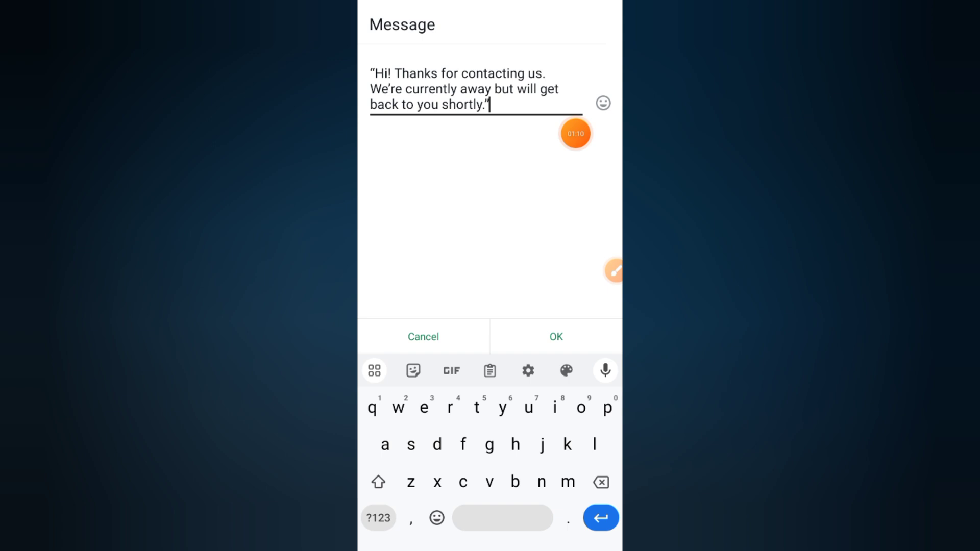
pyautogui.click(613, 270)
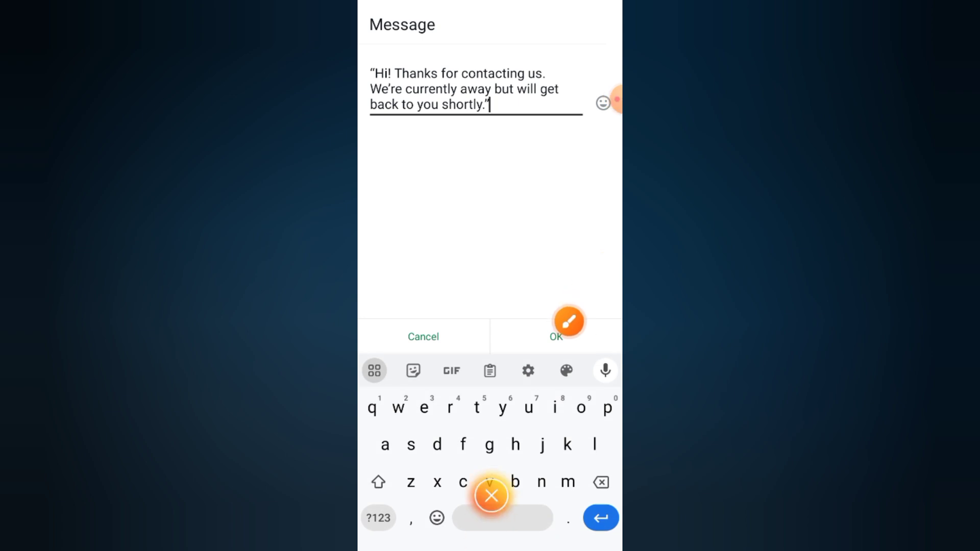
pyautogui.click(555, 336)
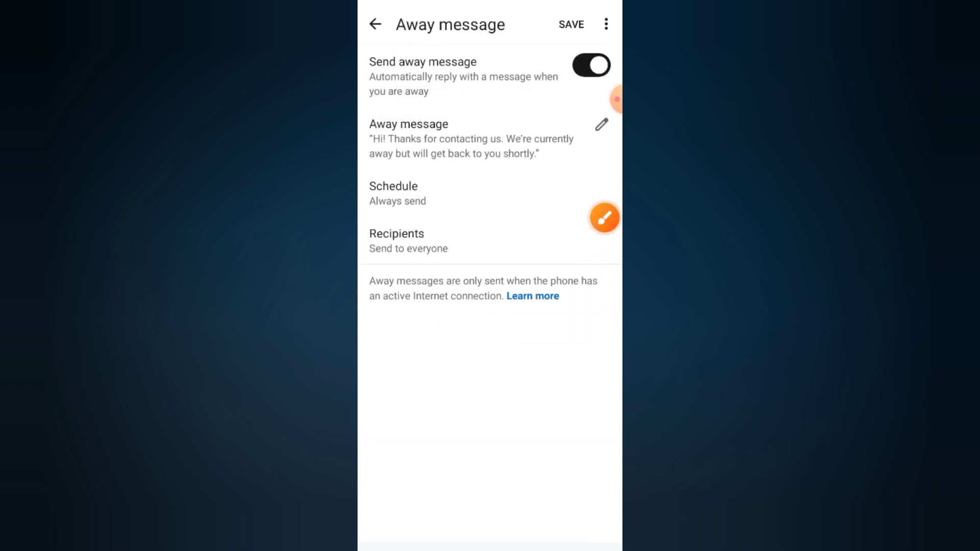
pyautogui.click(393, 193)
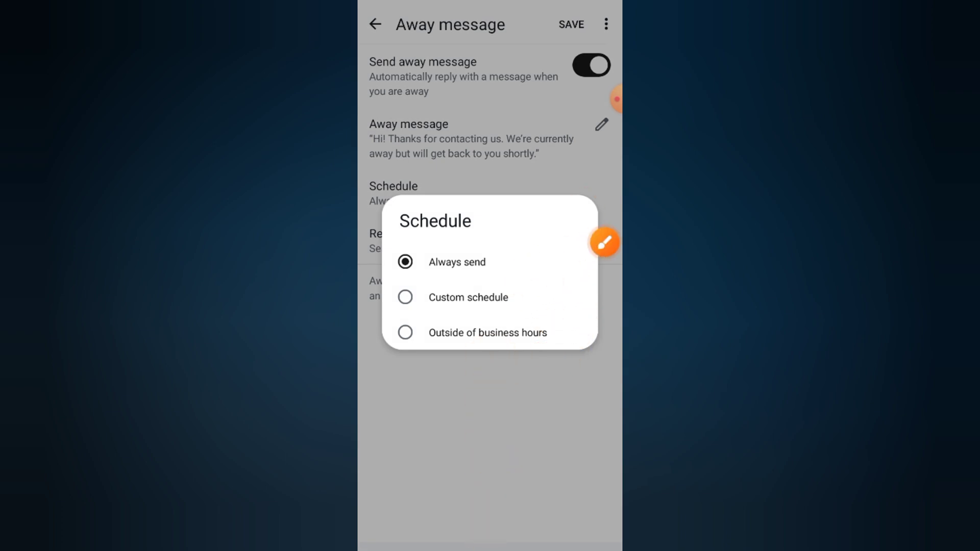
pyautogui.click(457, 262)
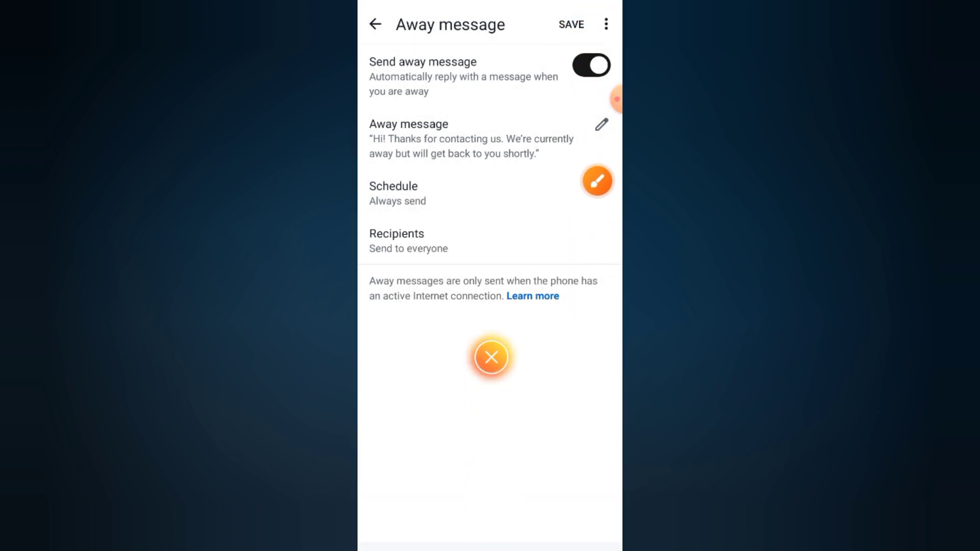
pyautogui.click(408, 241)
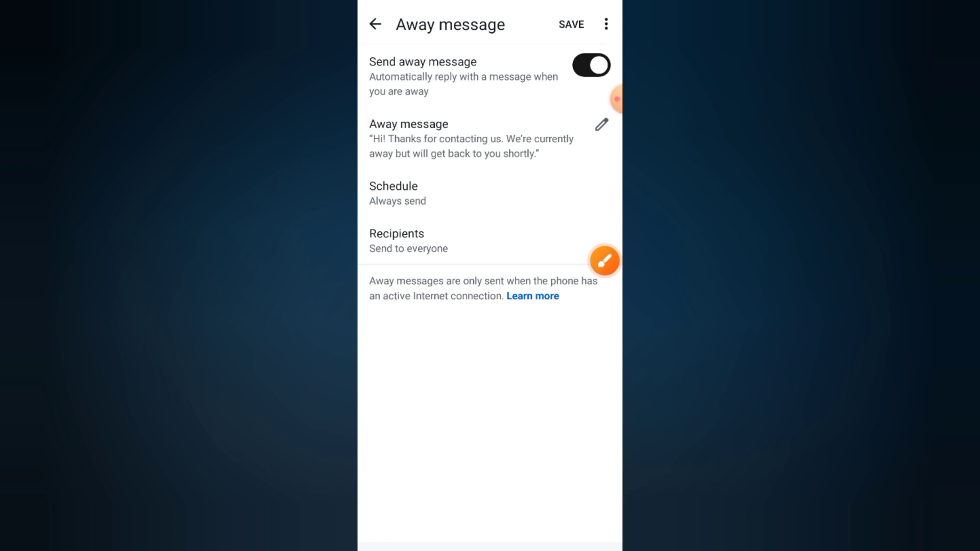
# - Set the away message recipients to Everyone
pyautogui.click(407, 241)
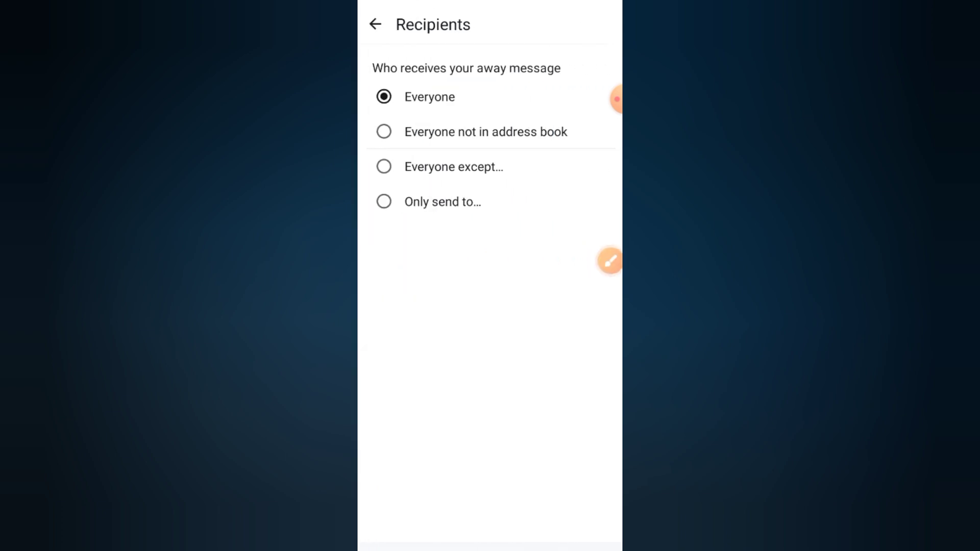
pyautogui.click(374, 25)
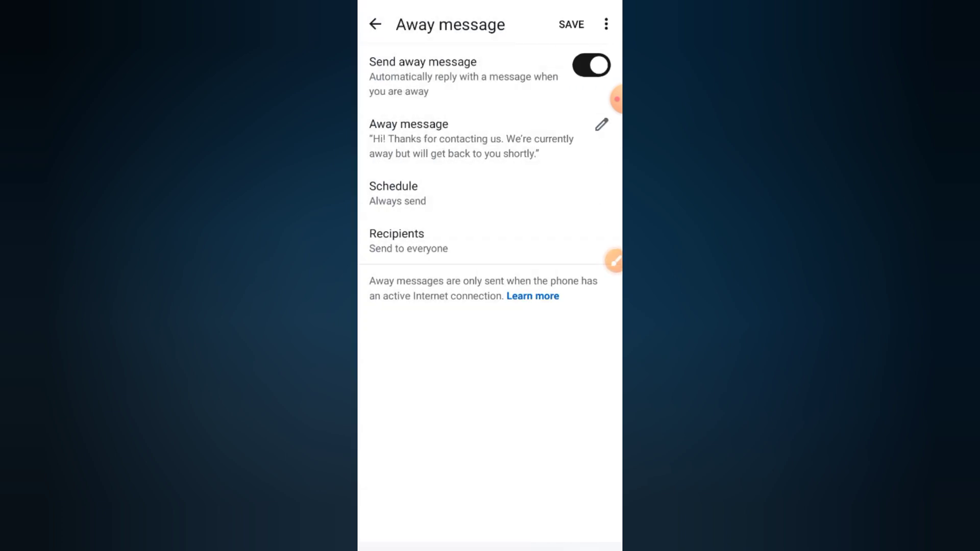
pyautogui.click(612, 261)
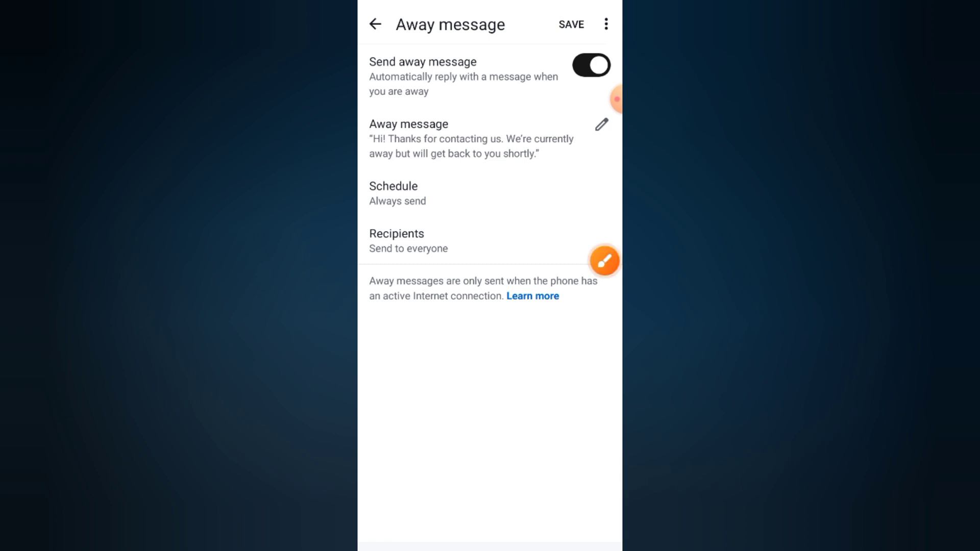
# - Save the away message settings and return to the chats list
pyautogui.click(570, 25)
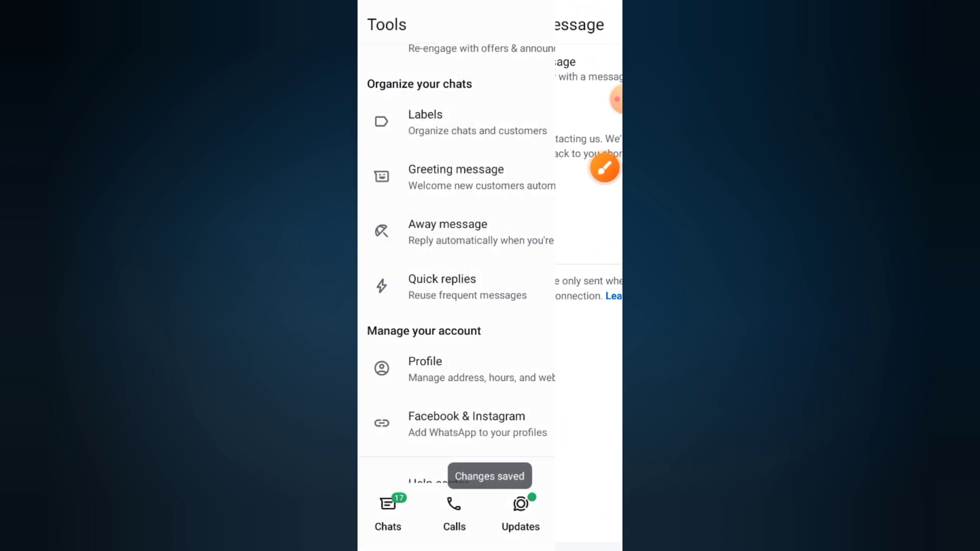
pyautogui.click(588, 510)
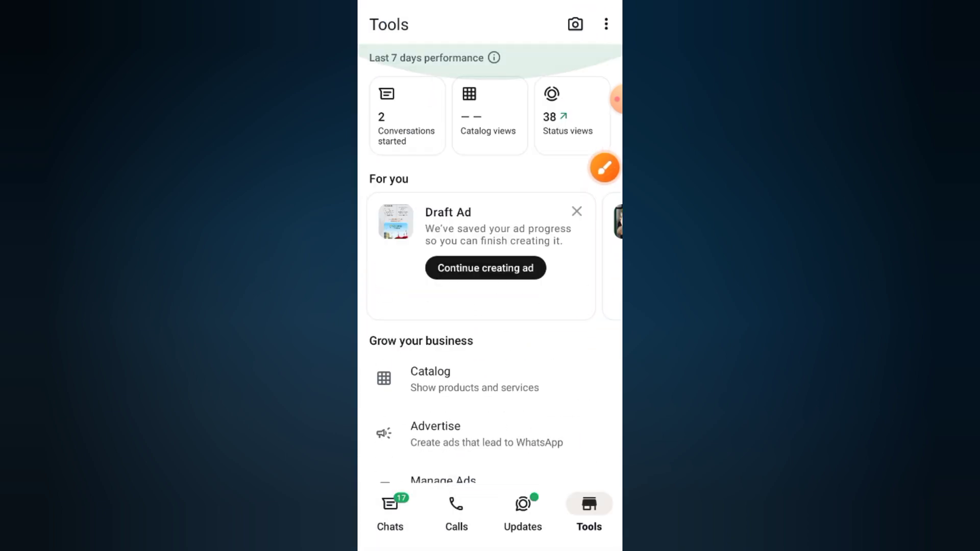
pyautogui.click(388, 512)
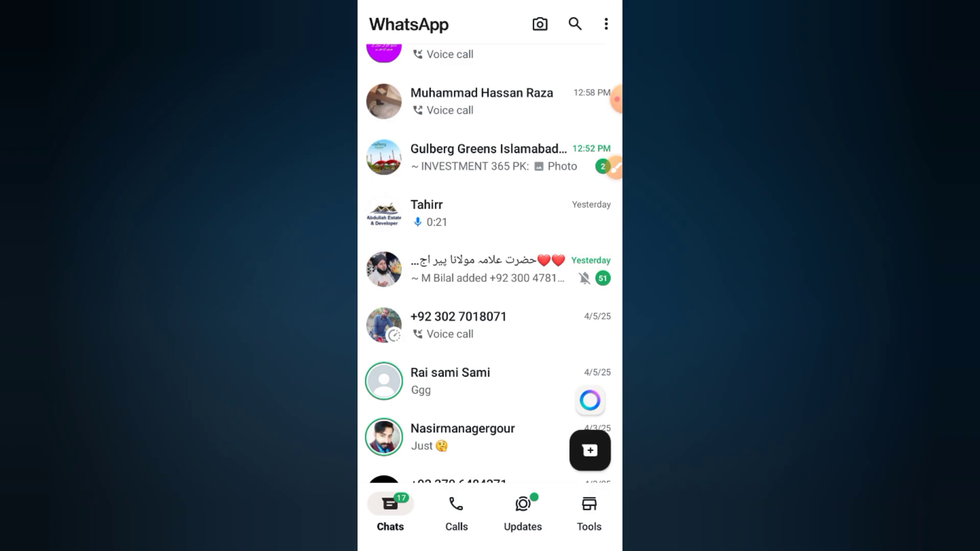